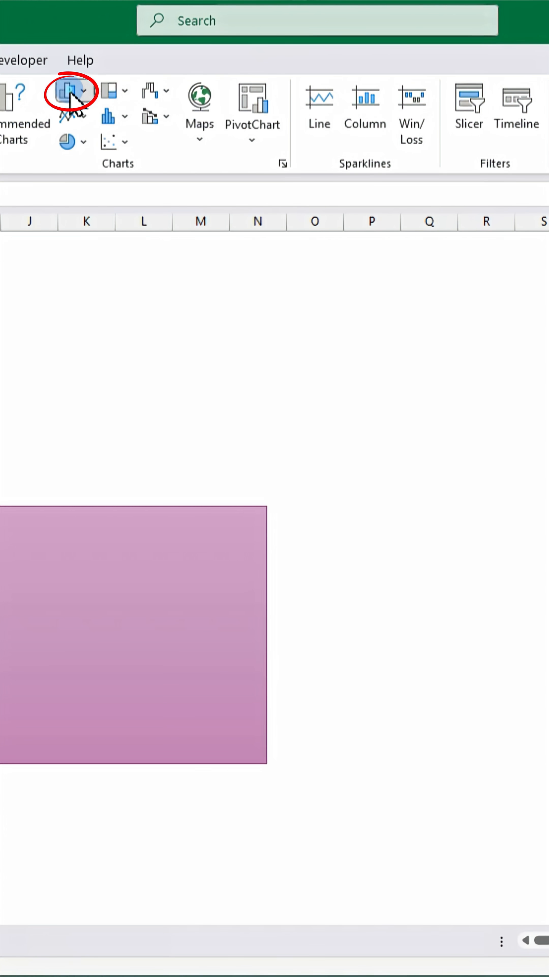
Step: Insert a clustered column chart from the monthly task data
{"action": "left_click", "coordinate": [71, 91]}
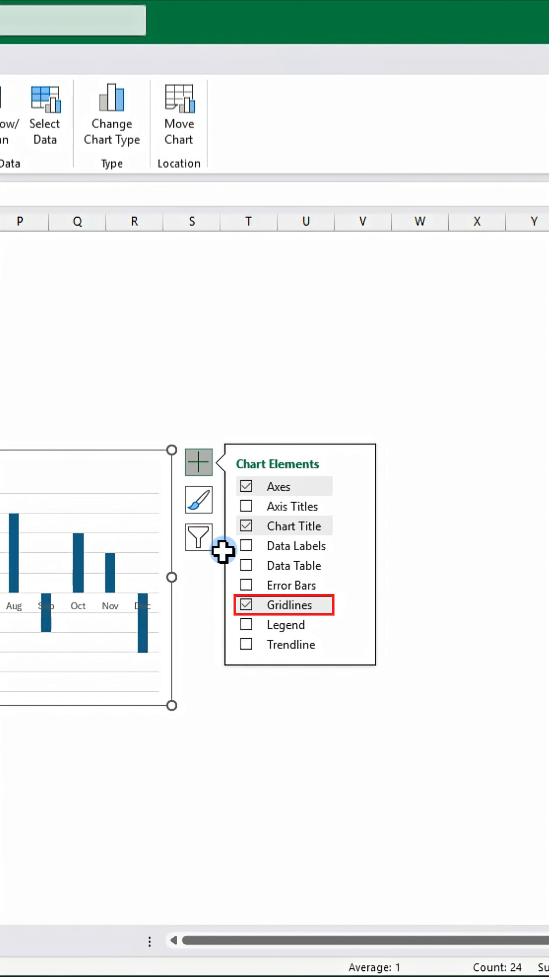
Step: Turn off gridlines, add task-name data labels to the bars, and set the bars to No Fill
{"action": "left_click", "coordinate": [353, 486]}
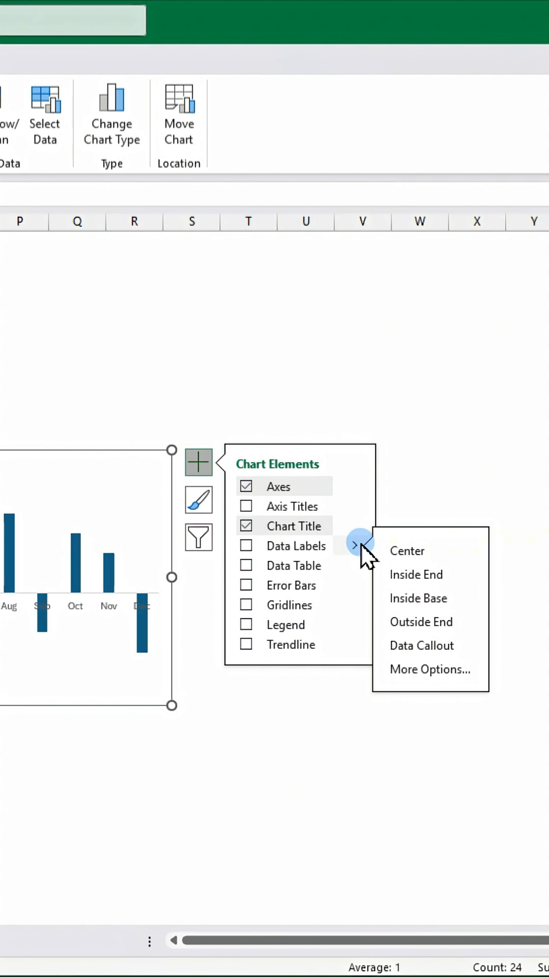
{"action": "left_click", "coordinate": [430, 668]}
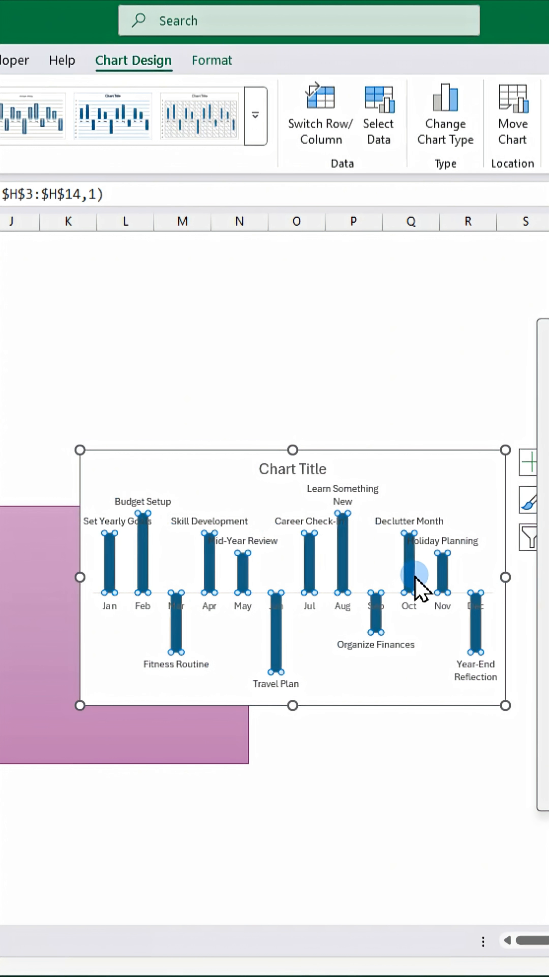
{"action": "left_click", "coordinate": [212, 60]}
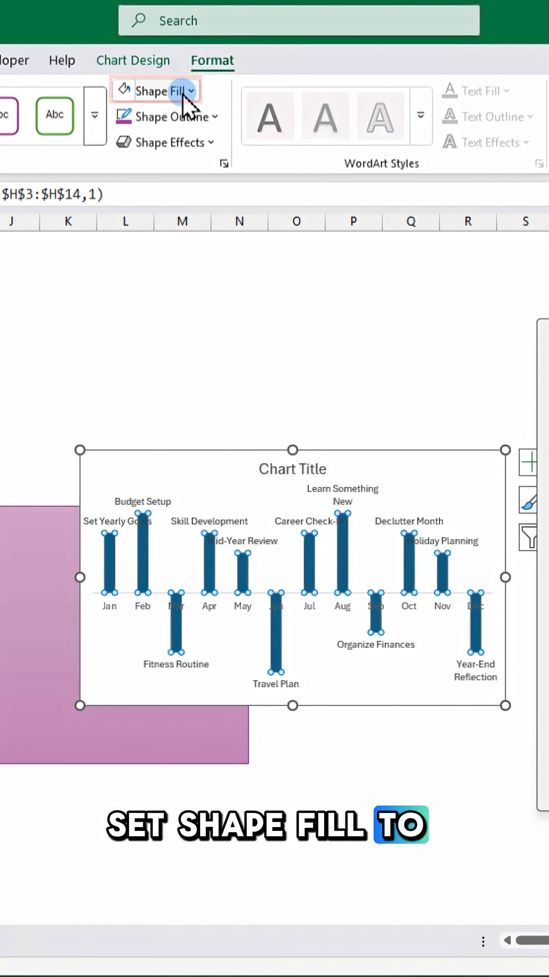
{"action": "left_click", "coordinate": [192, 462]}
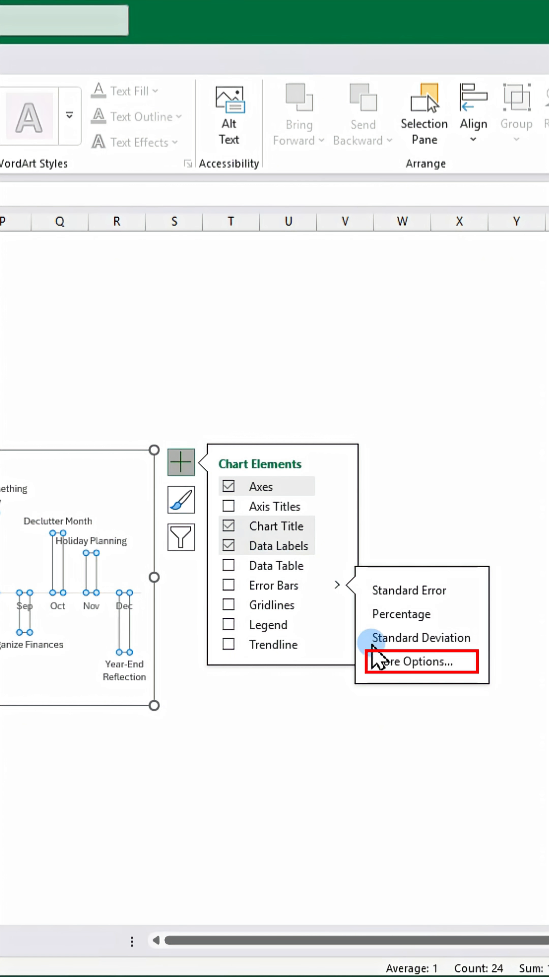
Step: Add Minus-direction error bars with No Cap end style so they show as plain sticks
{"action": "left_click", "coordinate": [421, 662]}
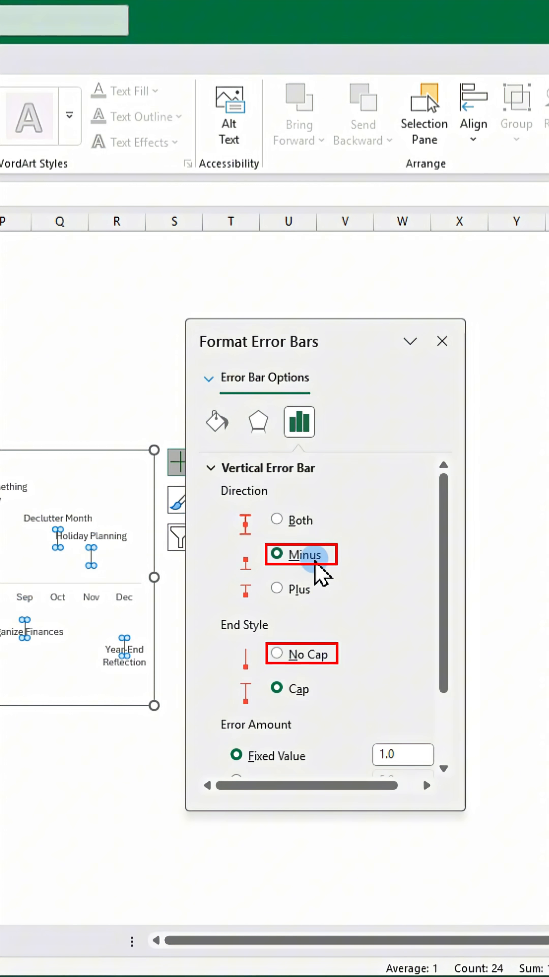
{"action": "left_click", "coordinate": [236, 683]}
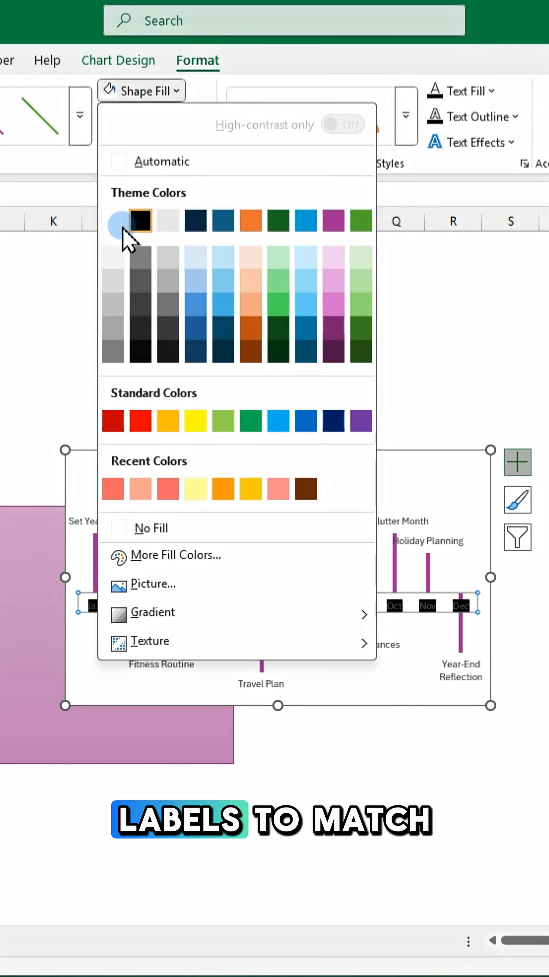
Step: Recolor the month axis labels with a white shape fill
{"action": "left_click", "coordinate": [150, 116]}
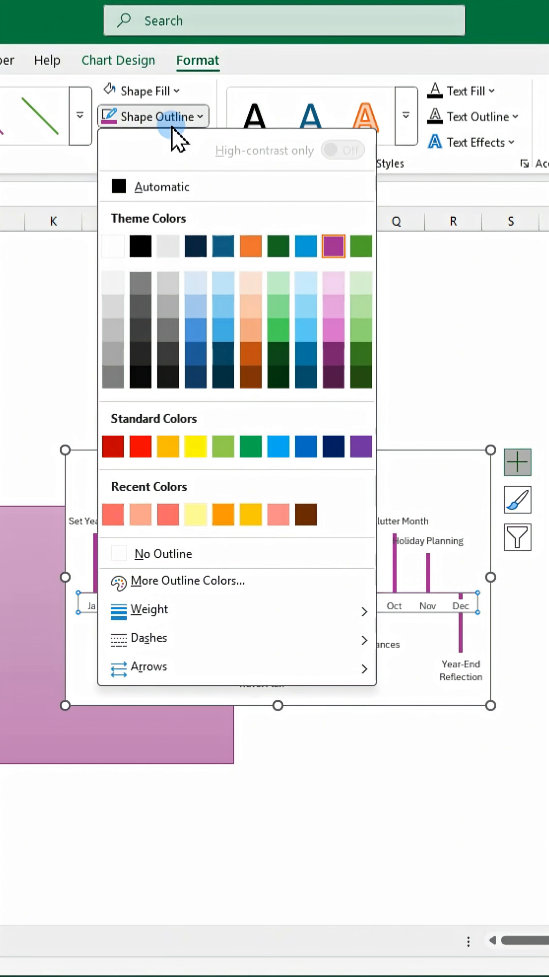